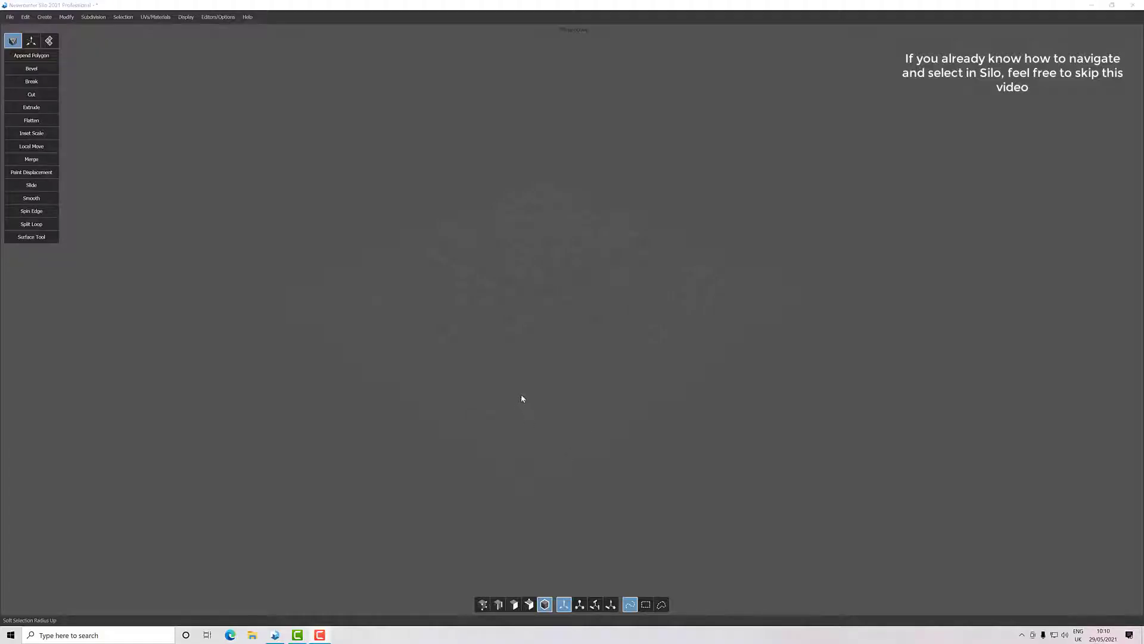
mouse_move(559, 391)
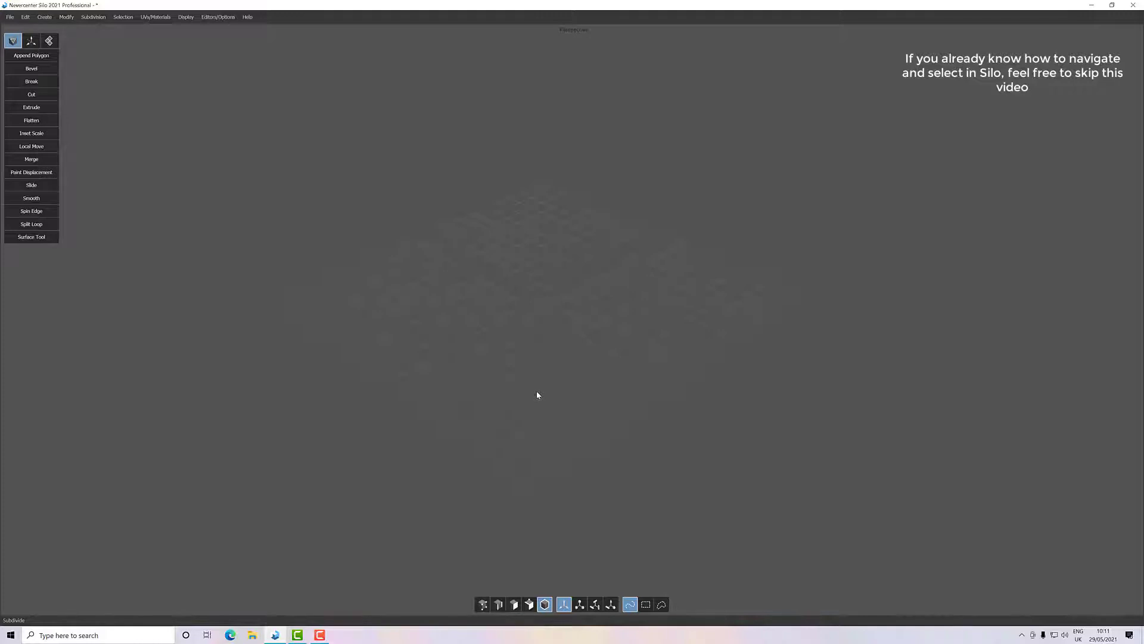
mouse_move(385, 304)
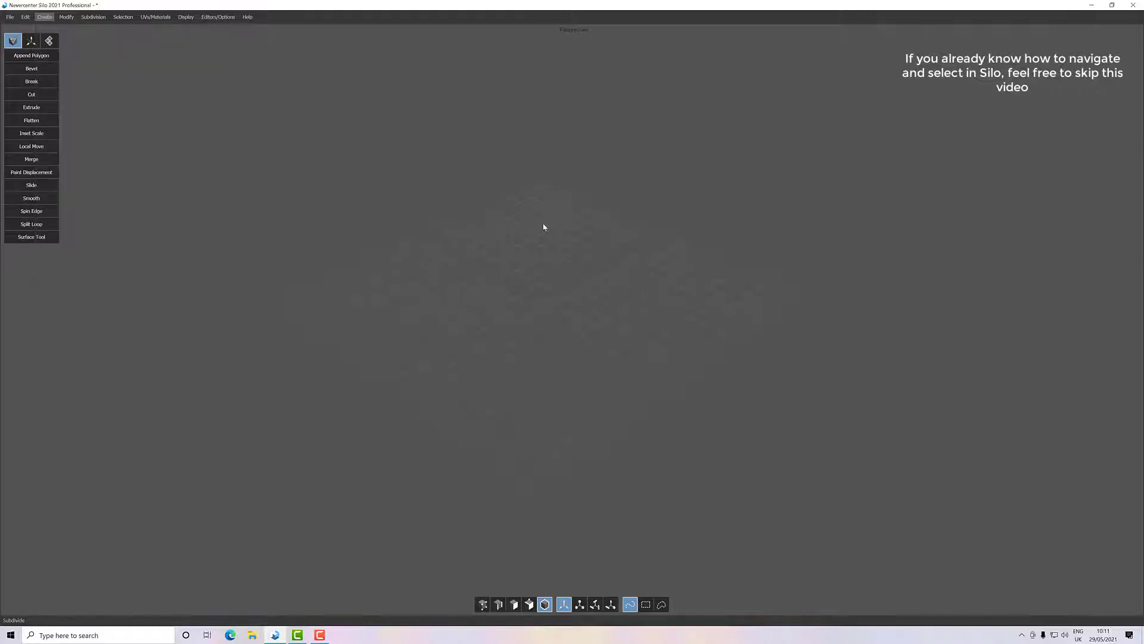
mouse_move(410, 258)
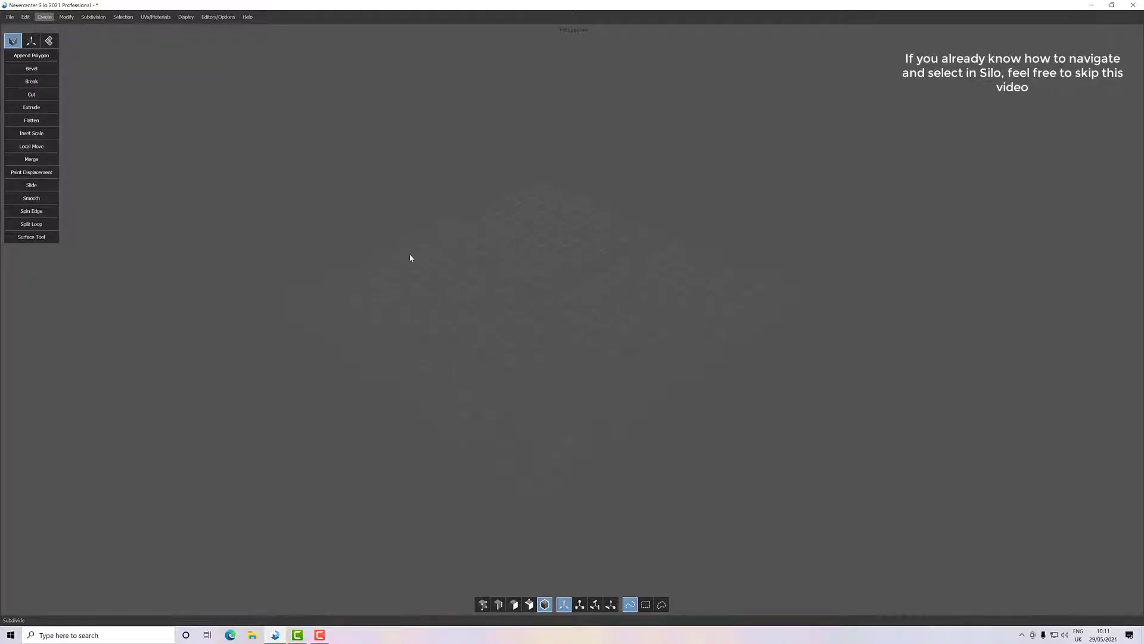
Step: Add a Cube primitive from the right-click Create > Primitives menu
right_click(410, 257)
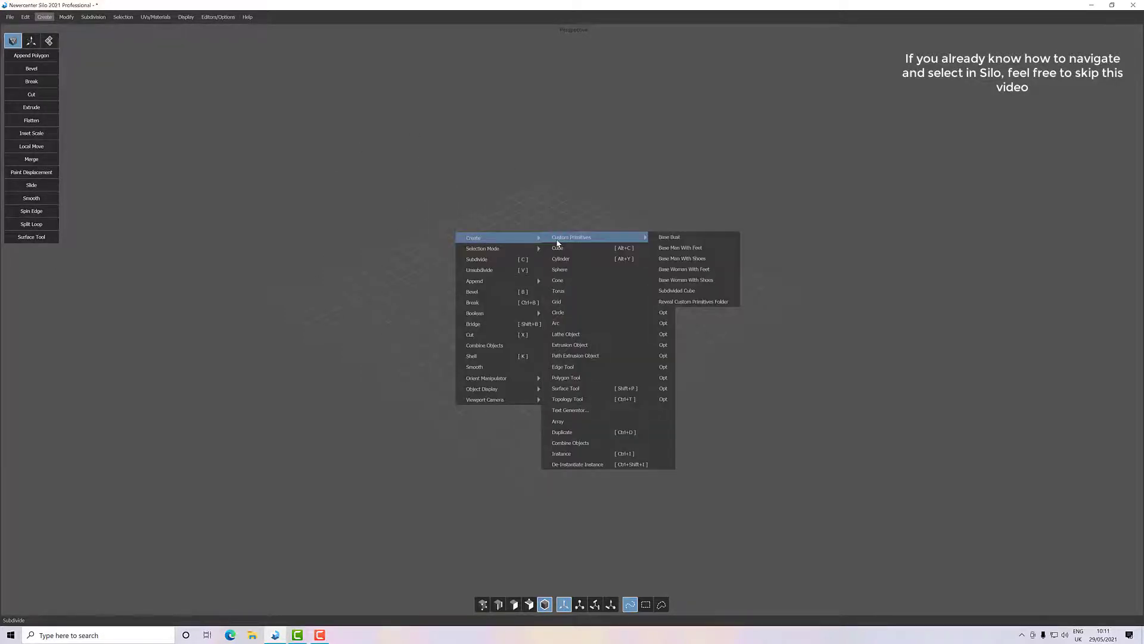
click(556, 247)
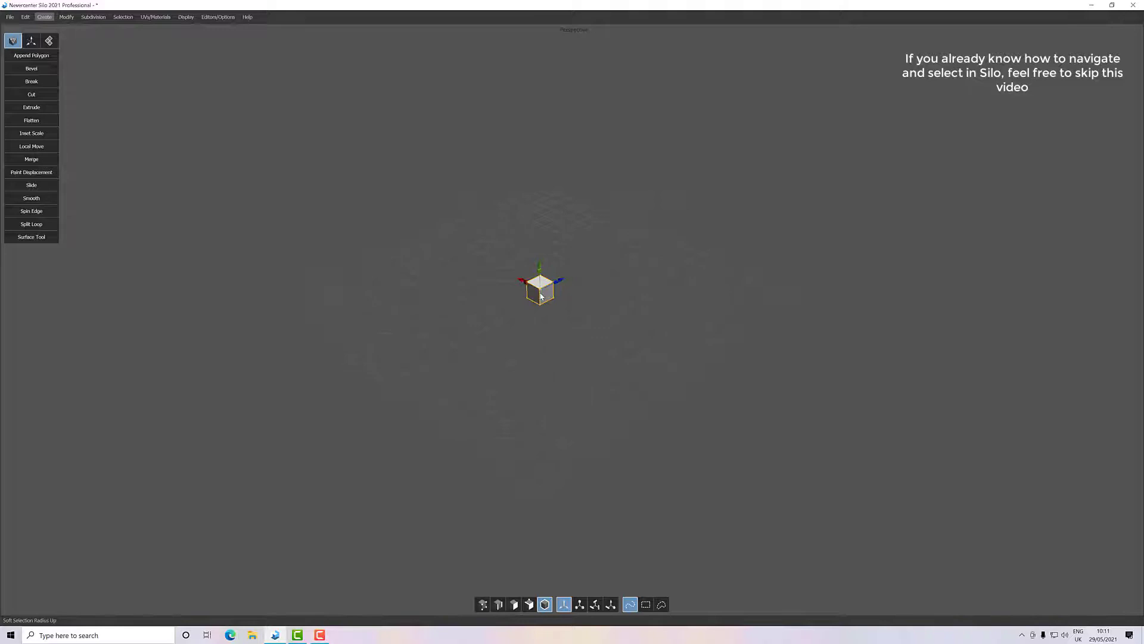
Step: Orbit the viewport in close around the new cube
drag(540, 285, 543, 300)
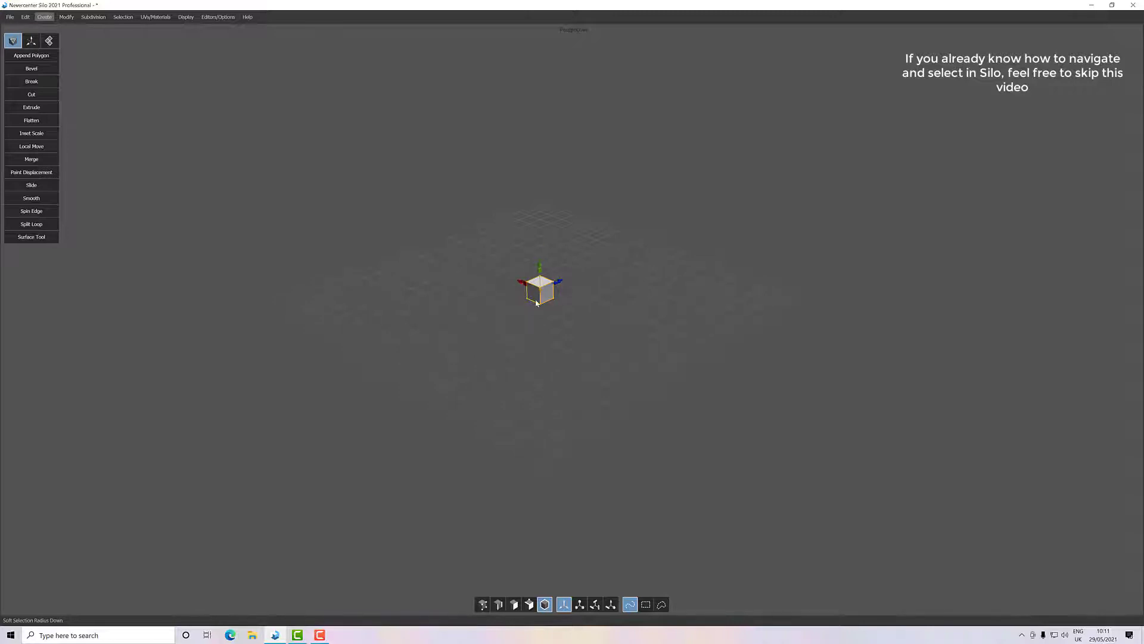
mouse_move(543, 296)
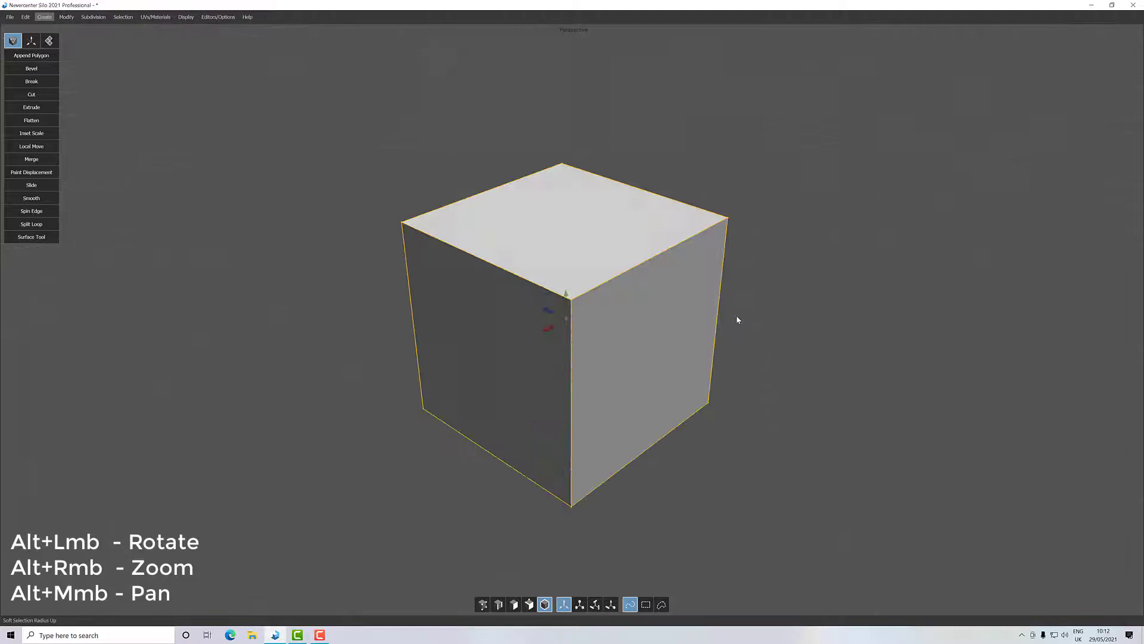
drag(737, 319, 383, 275)
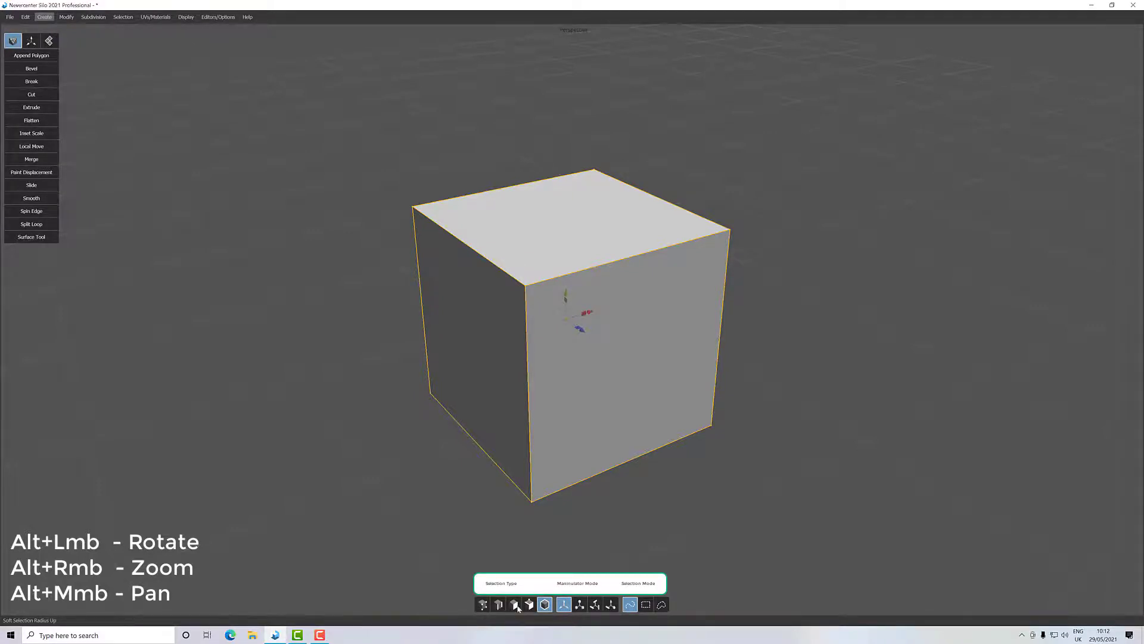
click(513, 604)
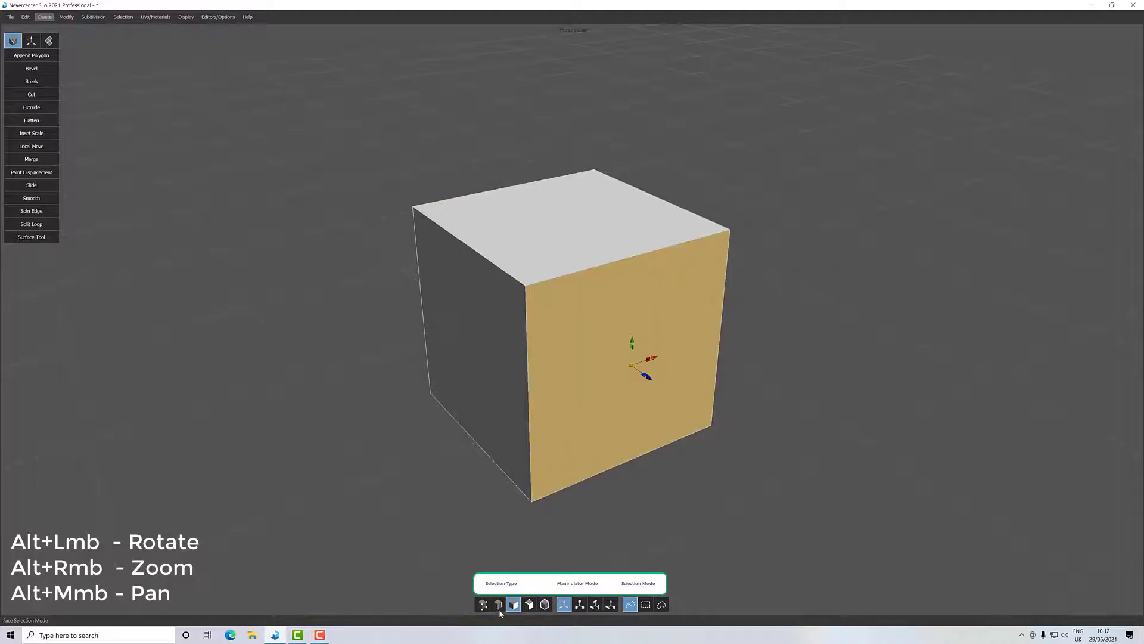
click(482, 605)
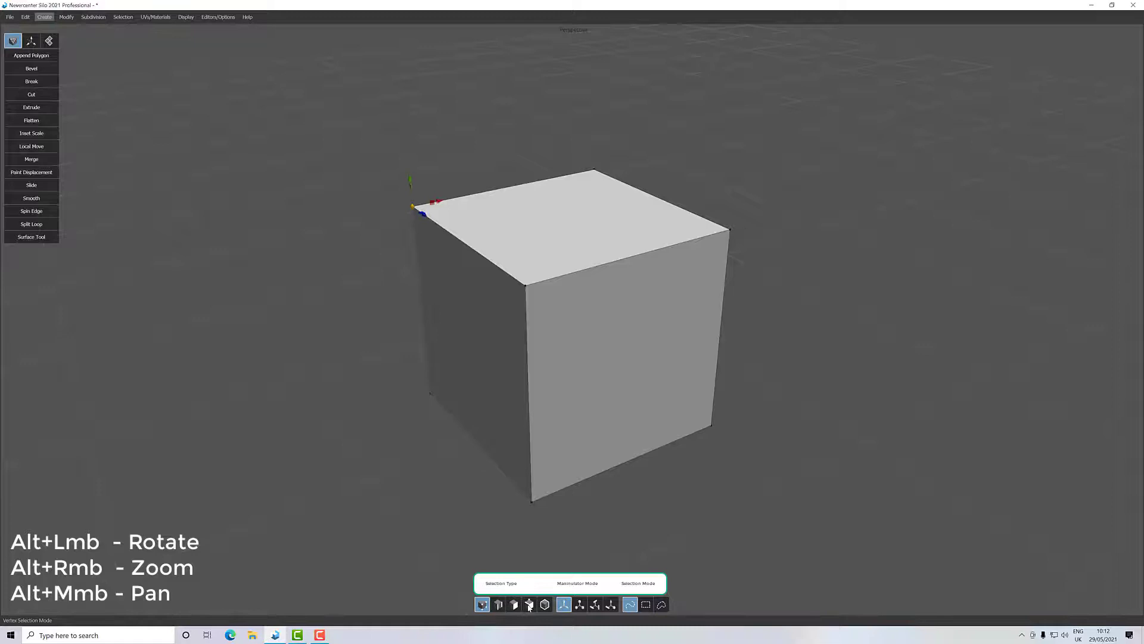
click(527, 605)
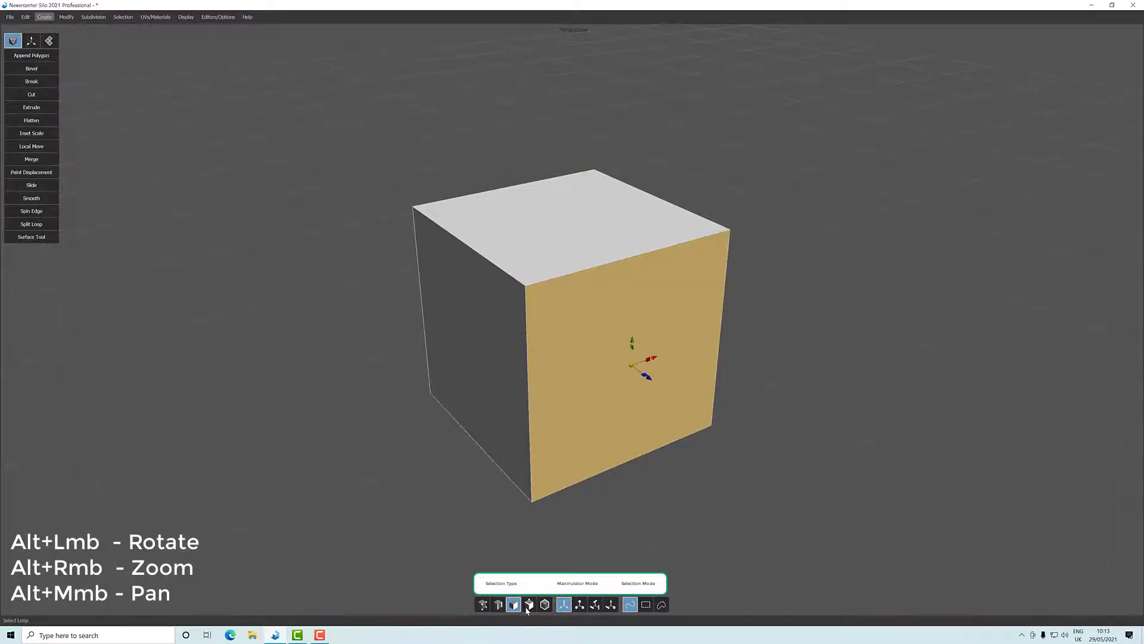
click(544, 604)
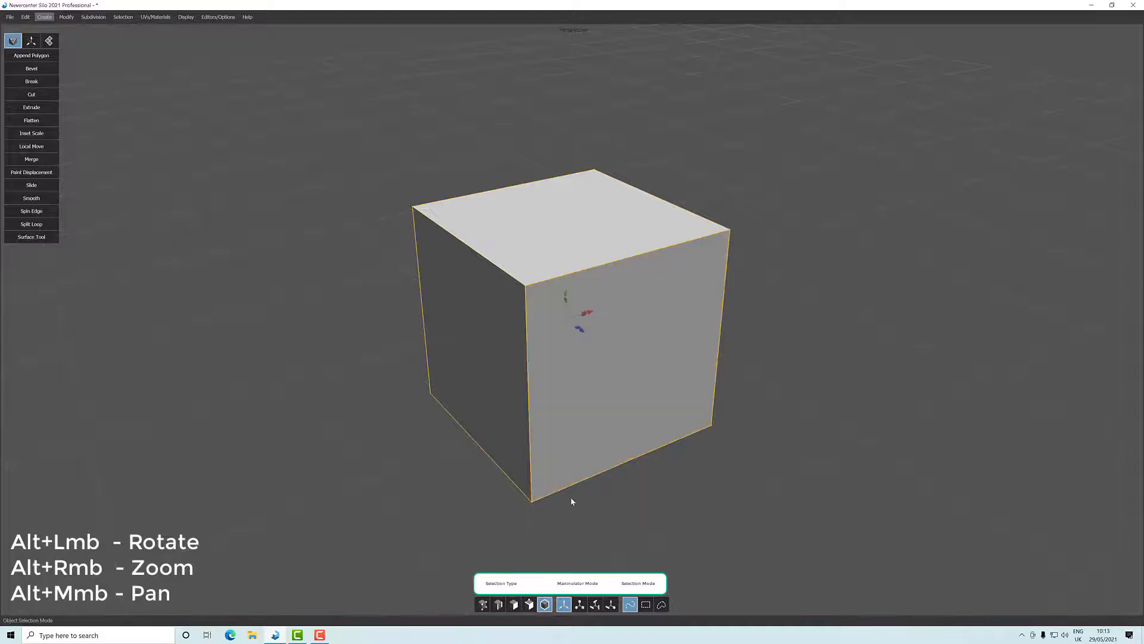
drag(571, 502, 691, 489)
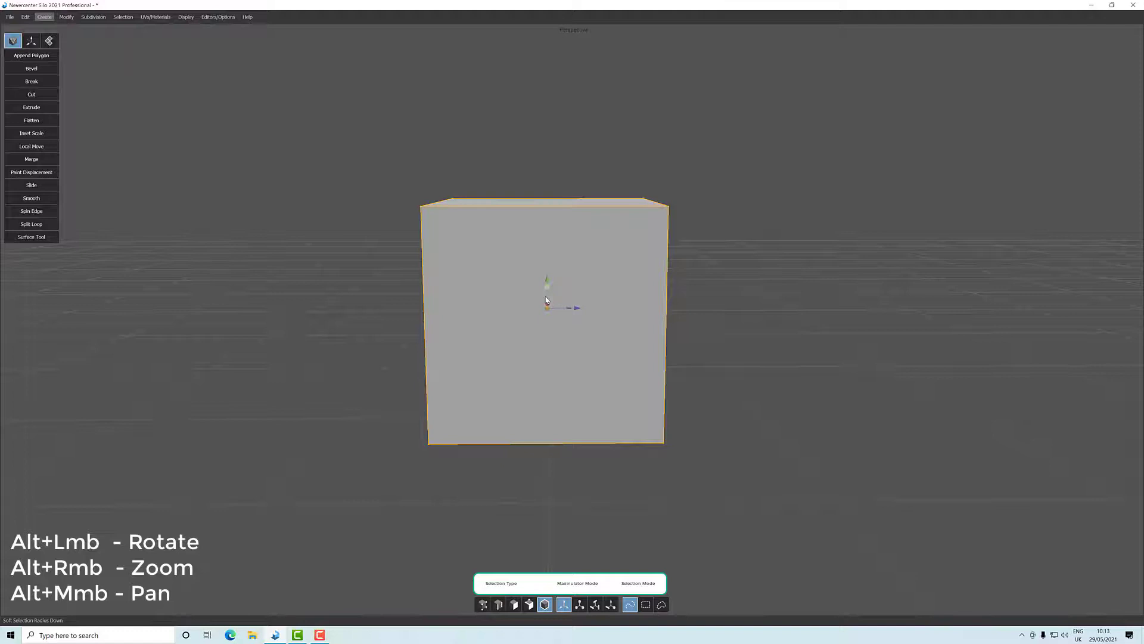
Step: Switch to the Rotate Manipulator, then zoom out and orbit to see the cube's top
click(528, 604)
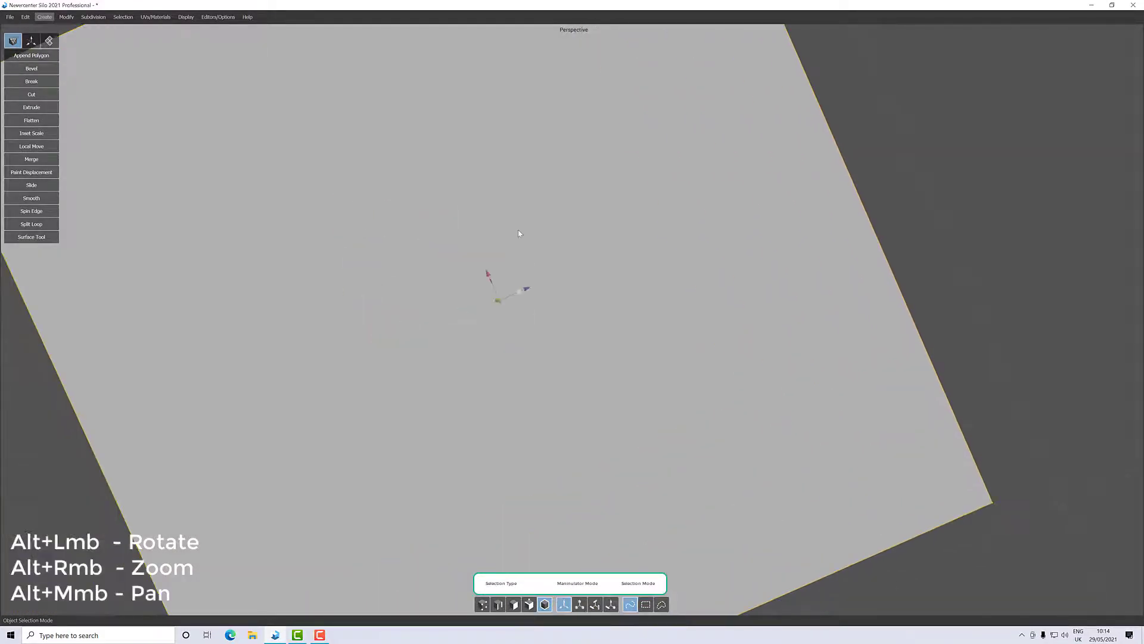
drag(518, 234, 543, 374)
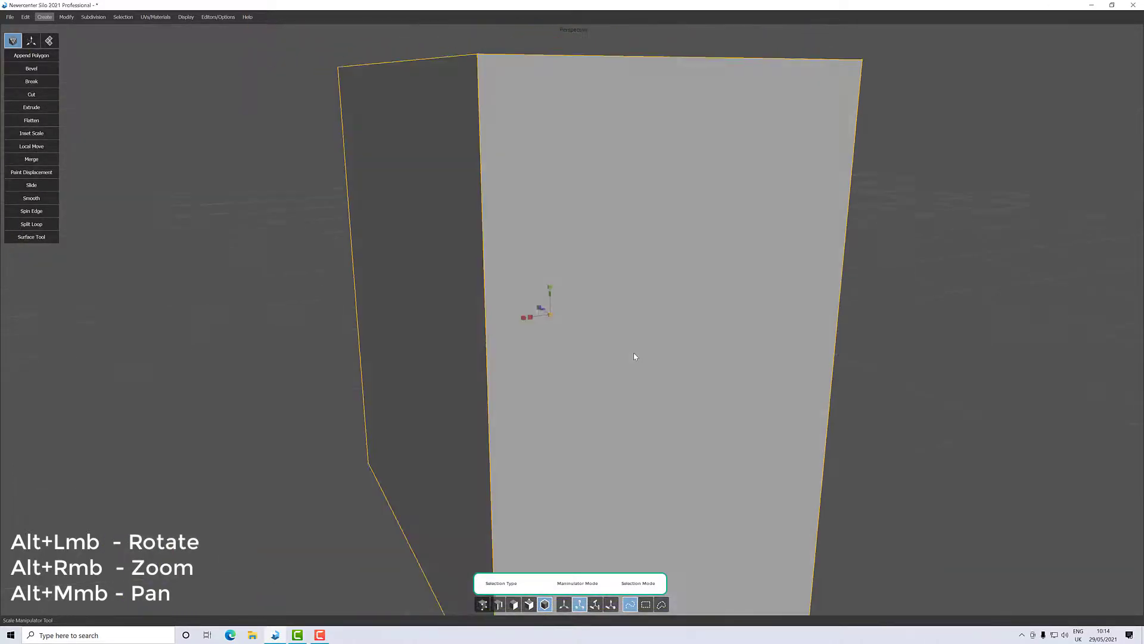
drag(635, 357, 595, 567)
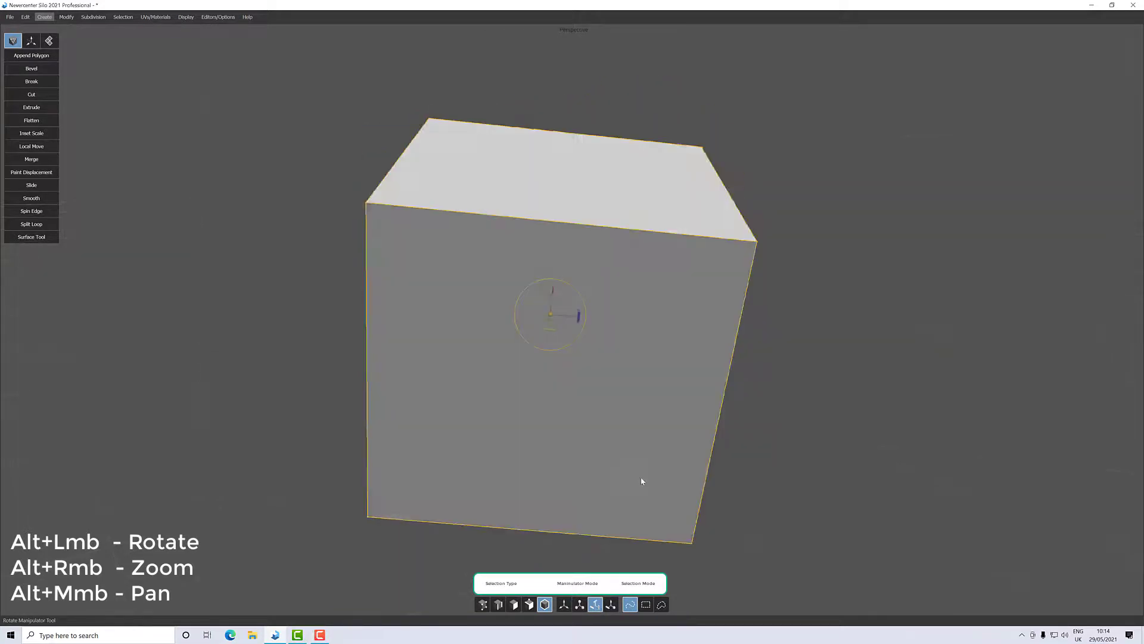
Step: Orbit the view to face the cube's front side head-on
drag(642, 482, 555, 439)
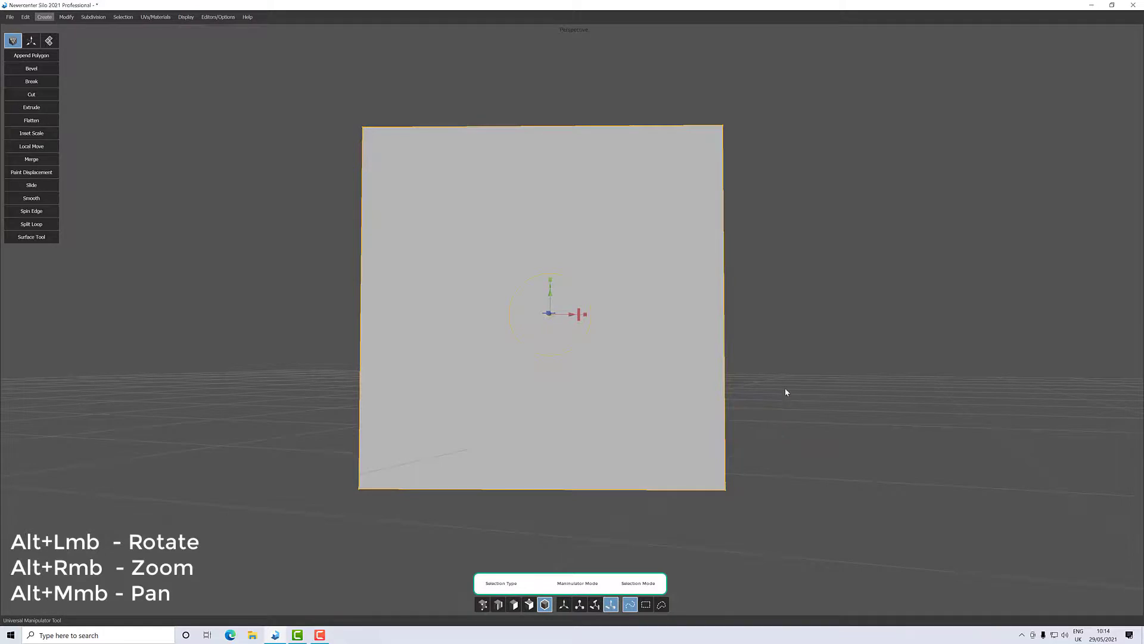
Step: Orbit down onto the cube's top, then back to a three-quarter view
drag(786, 392, 777, 440)
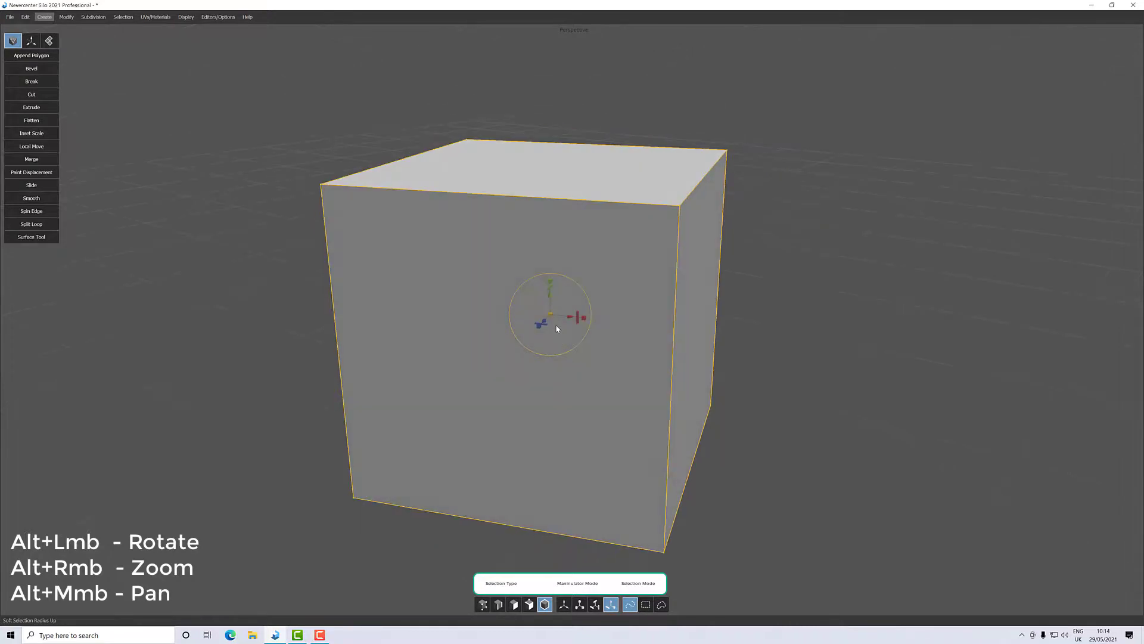
drag(556, 329, 591, 372)
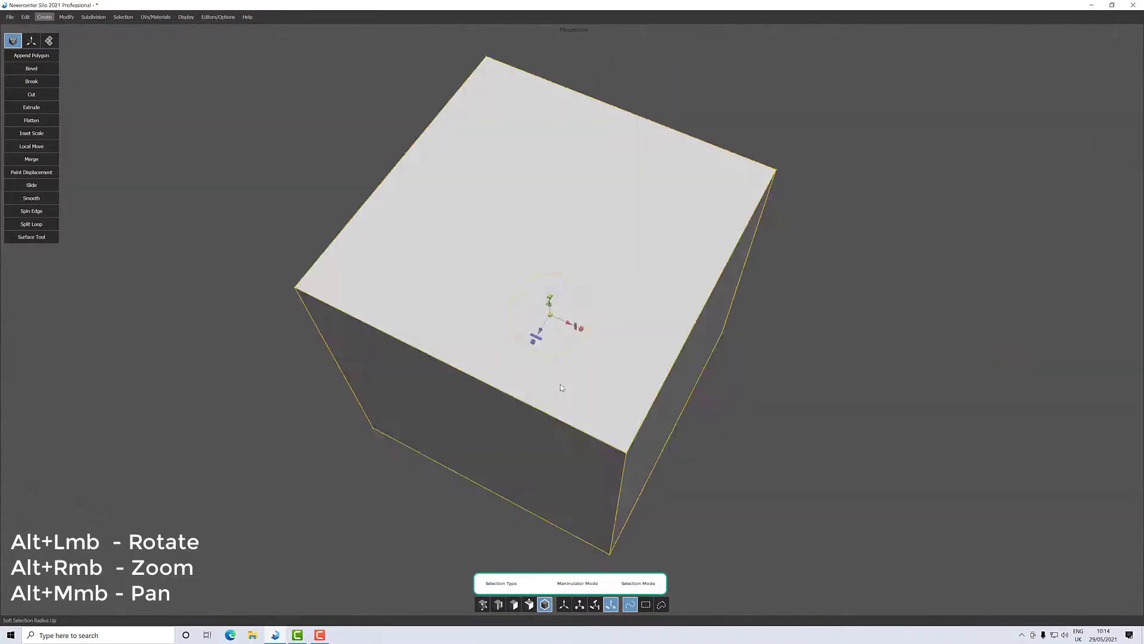
drag(562, 387, 611, 524)
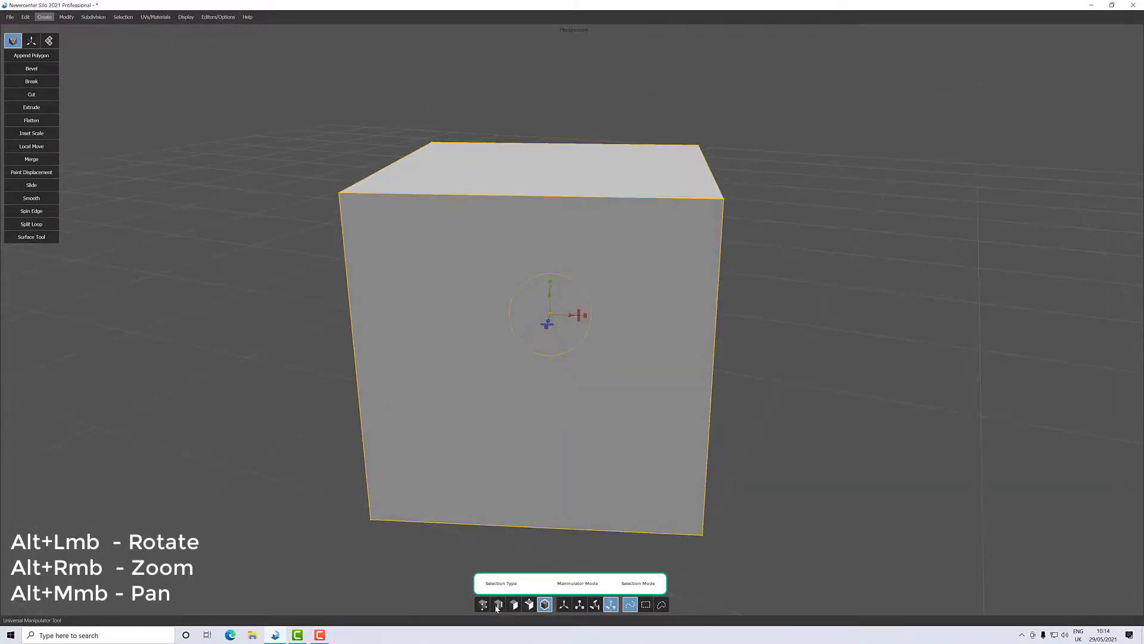
Step: Enter Vertex Selection Mode and select the front face's four corner vertices
click(645, 605)
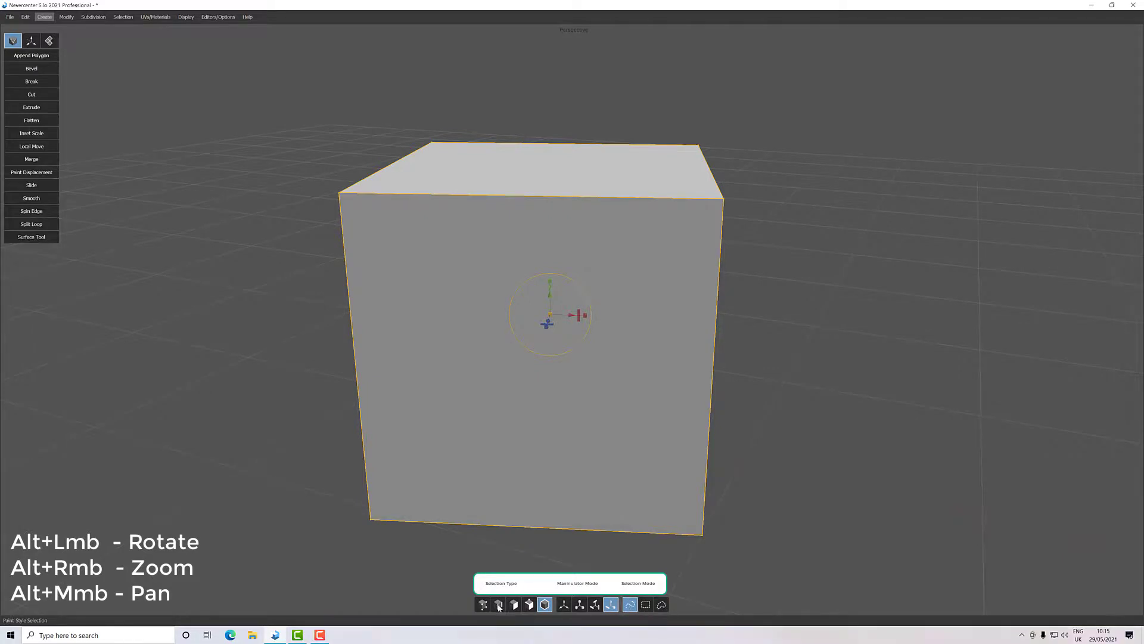
click(482, 604)
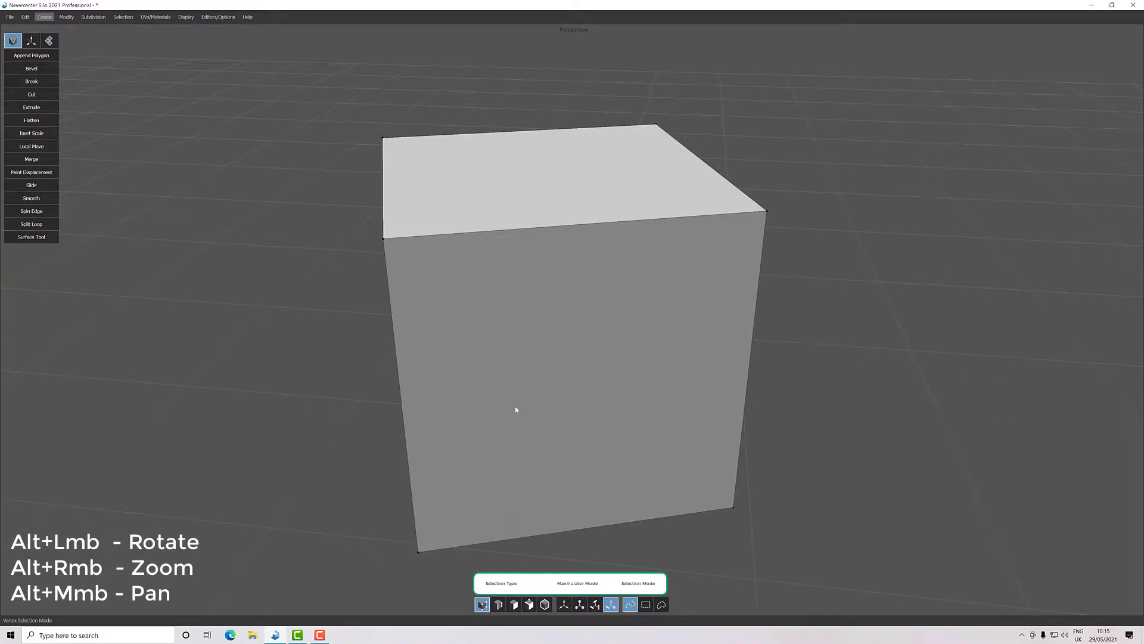
click(766, 211)
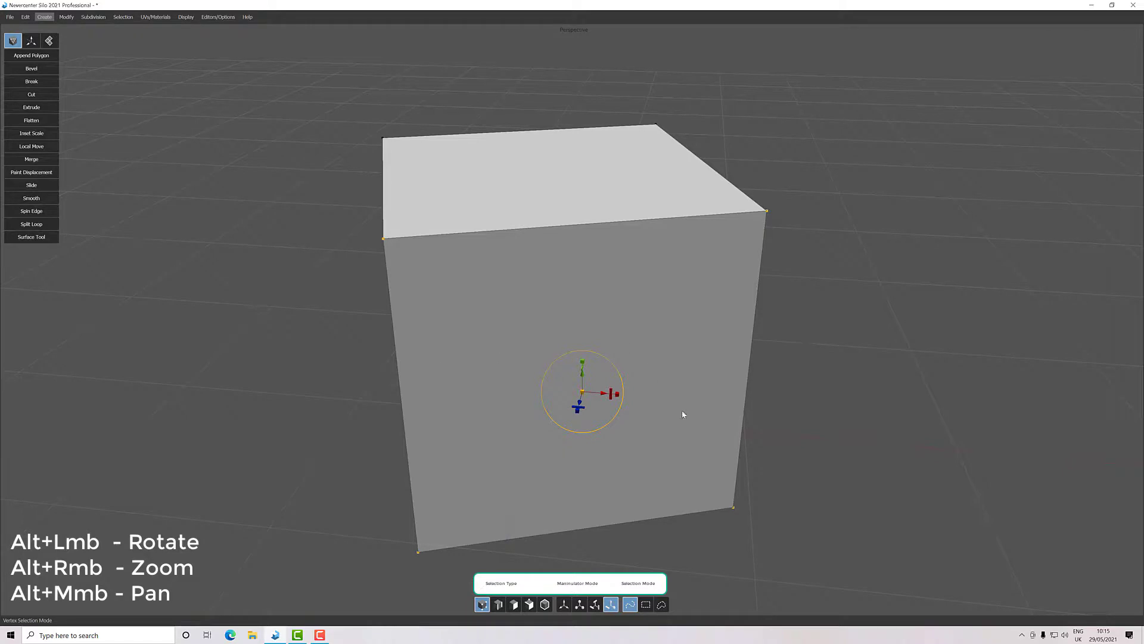
Step: Lasso-select a single top corner vertex, then orbit to look down on the cube
click(644, 604)
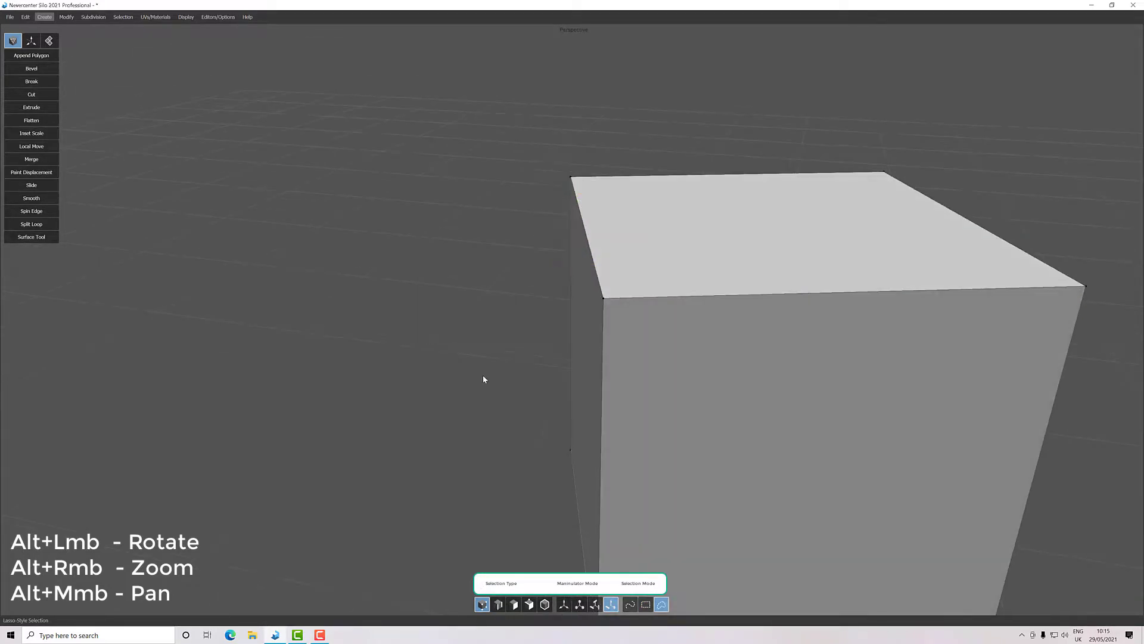
drag(482, 379, 407, 269)
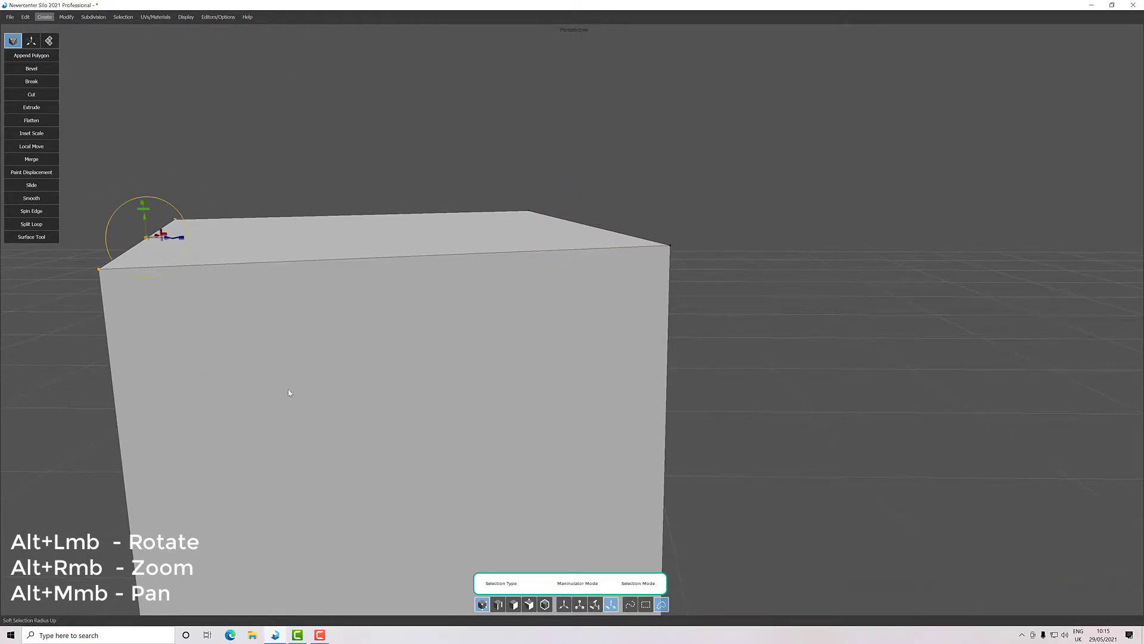
drag(289, 392, 487, 437)
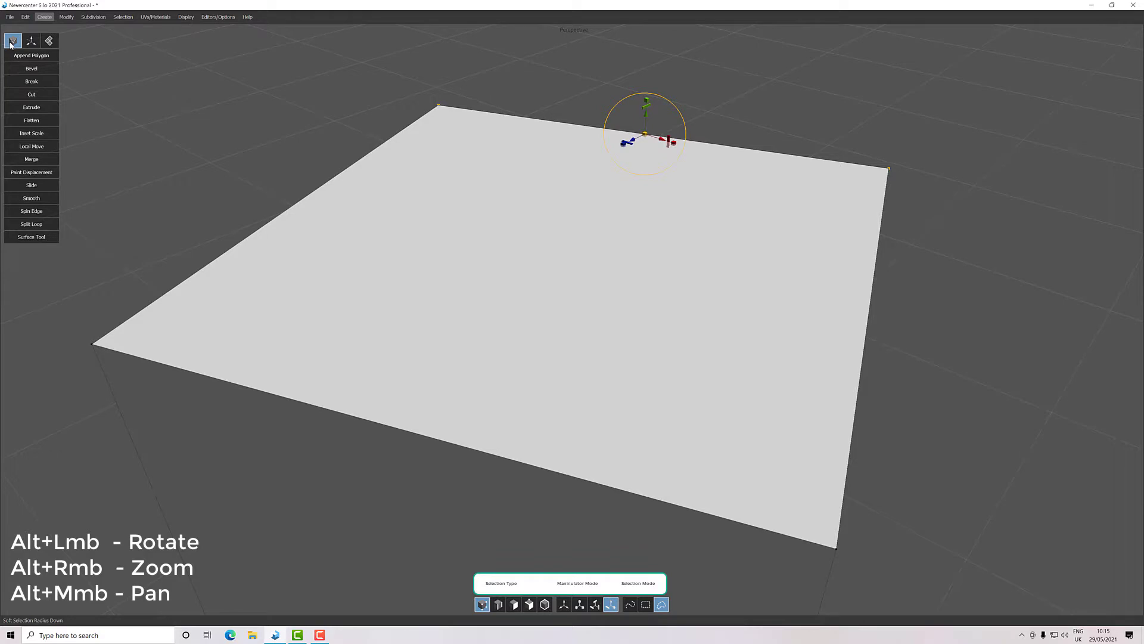
click(30, 40)
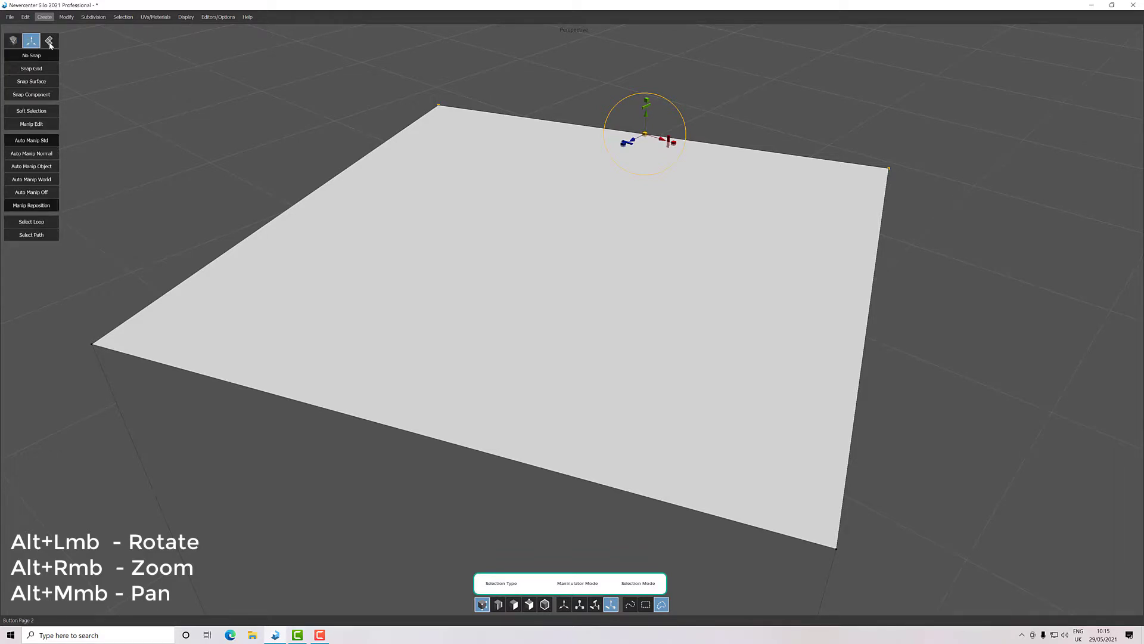
click(49, 40)
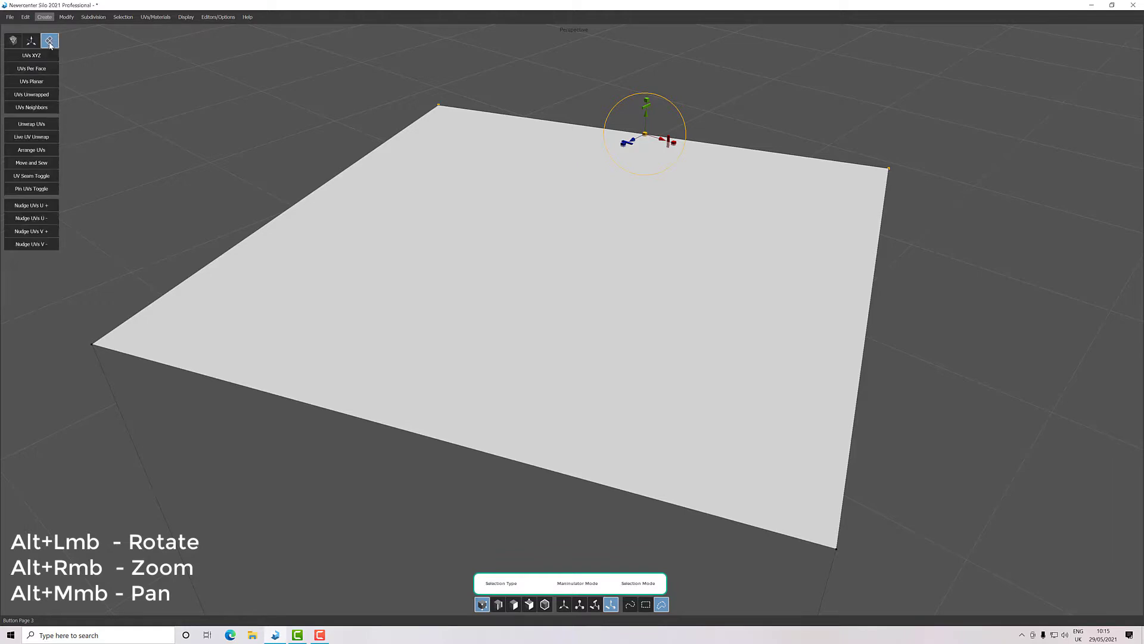
click(13, 40)
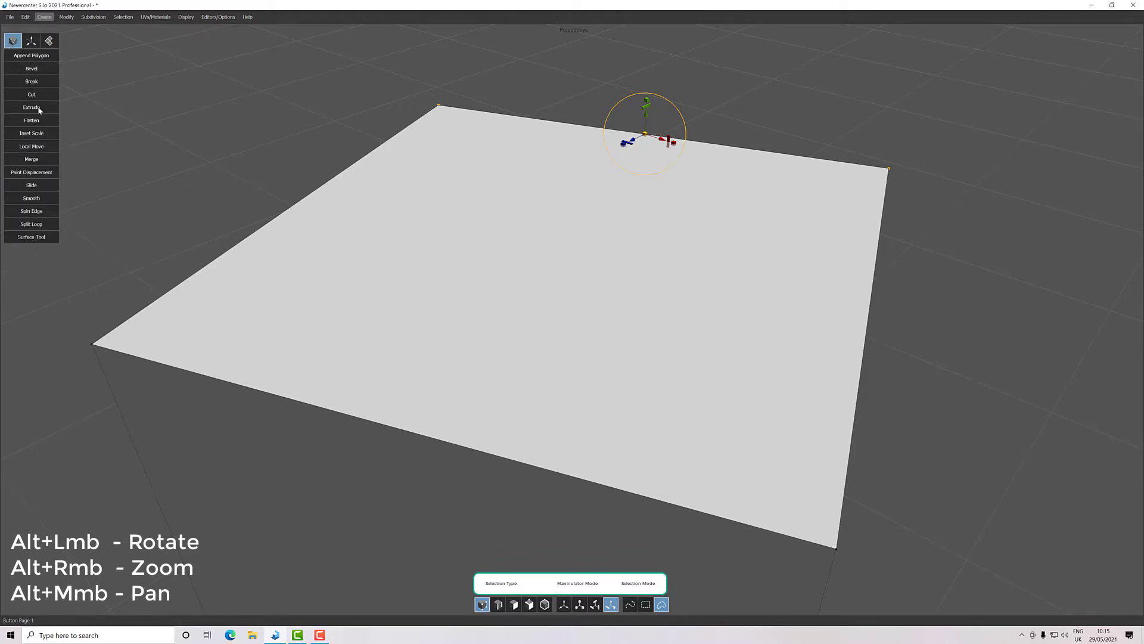
mouse_move(425, 182)
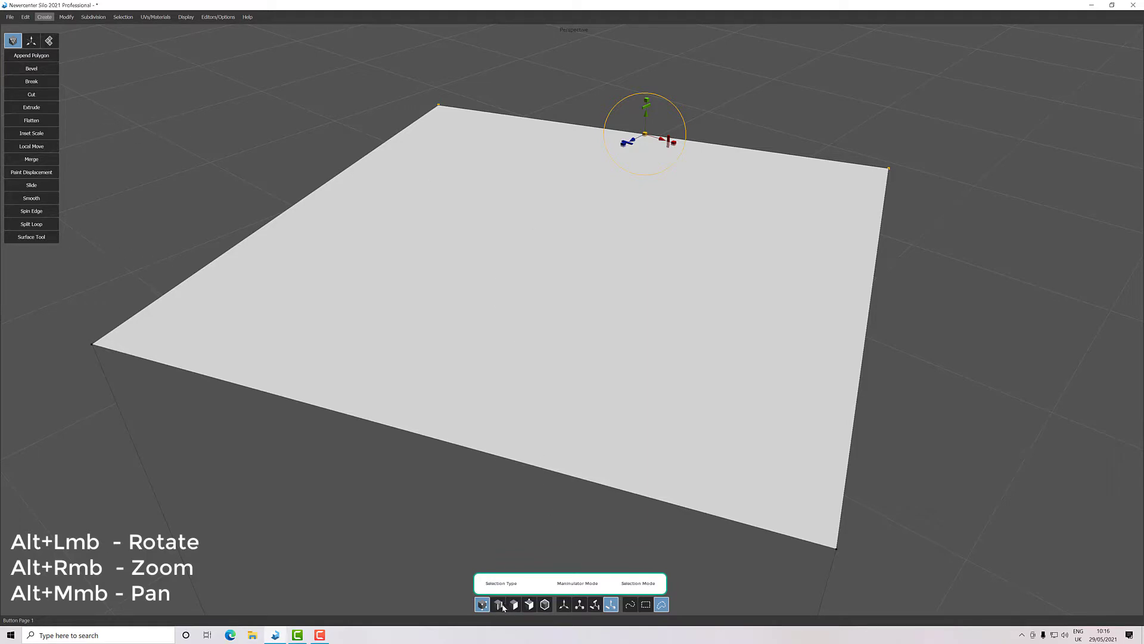
Step: Switch to Edge Selection Mode with the top face's front edge selected
click(497, 604)
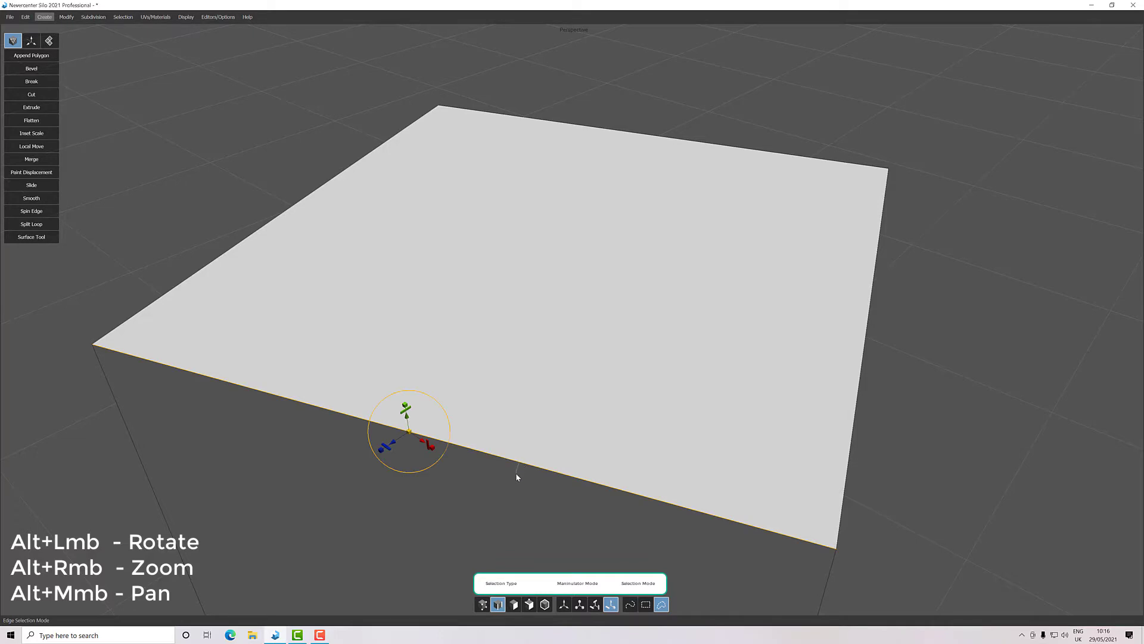
mouse_move(514, 481)
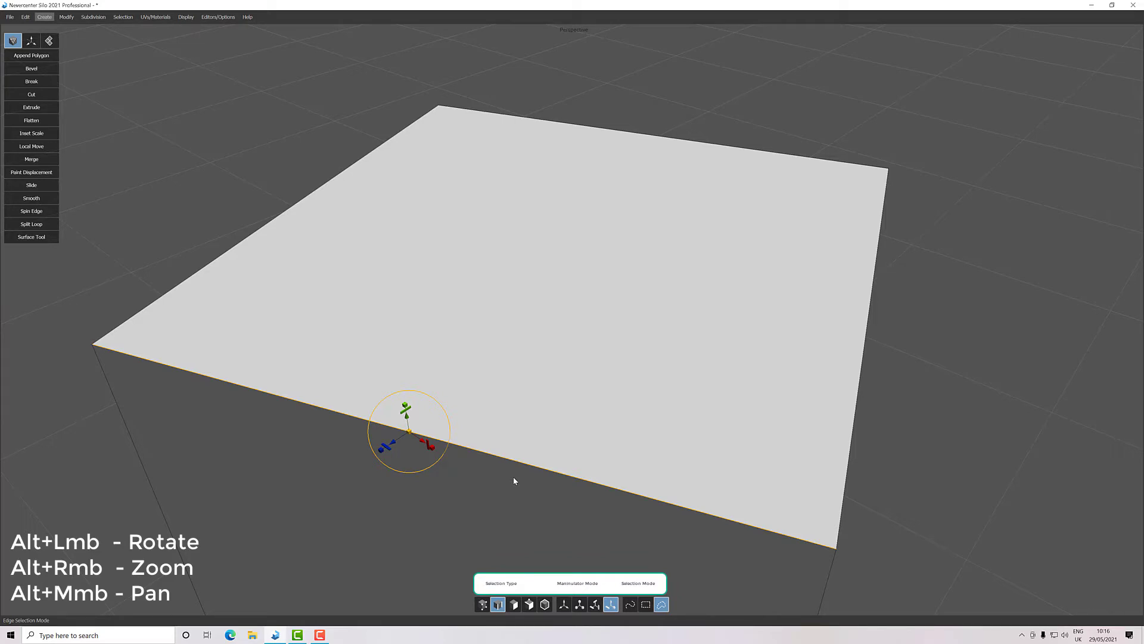
mouse_move(347, 90)
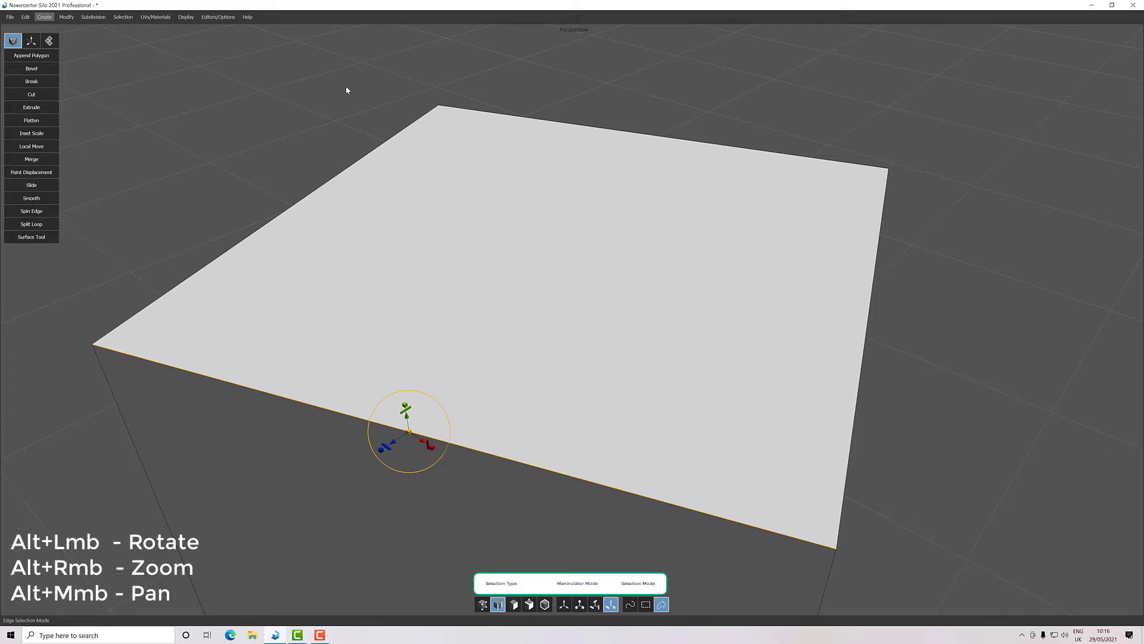